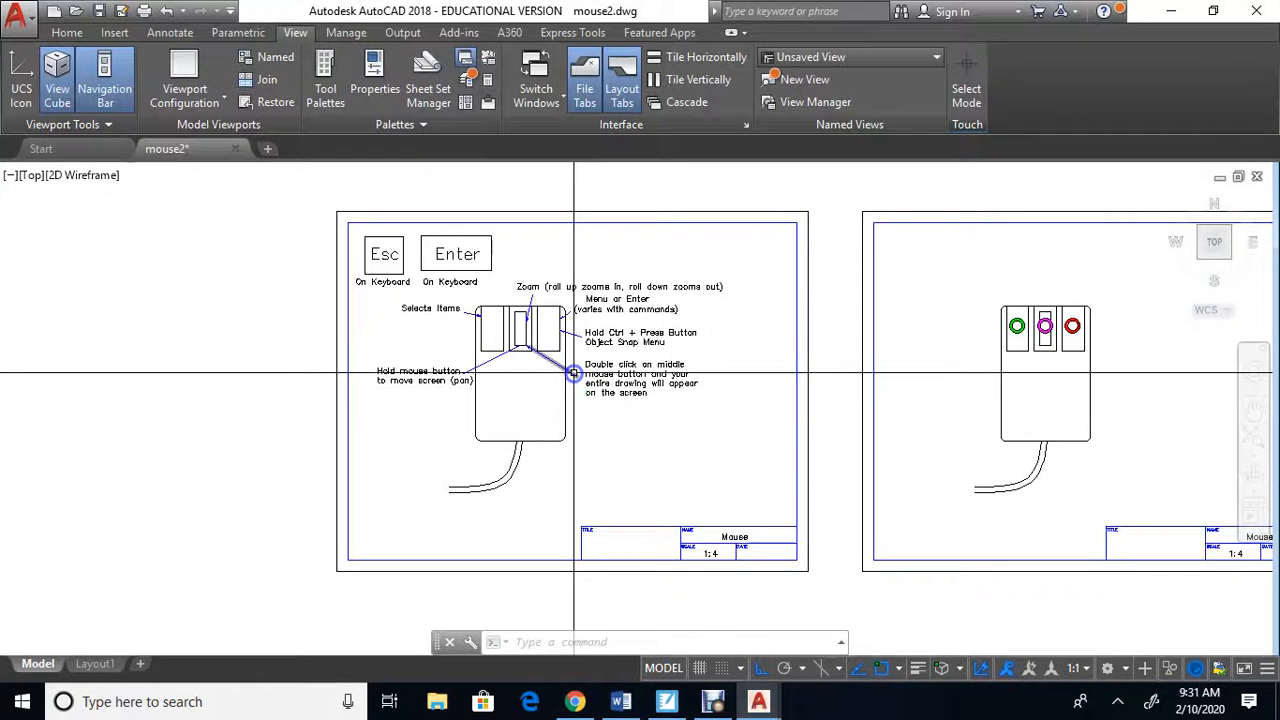
mouse_move(573, 373)
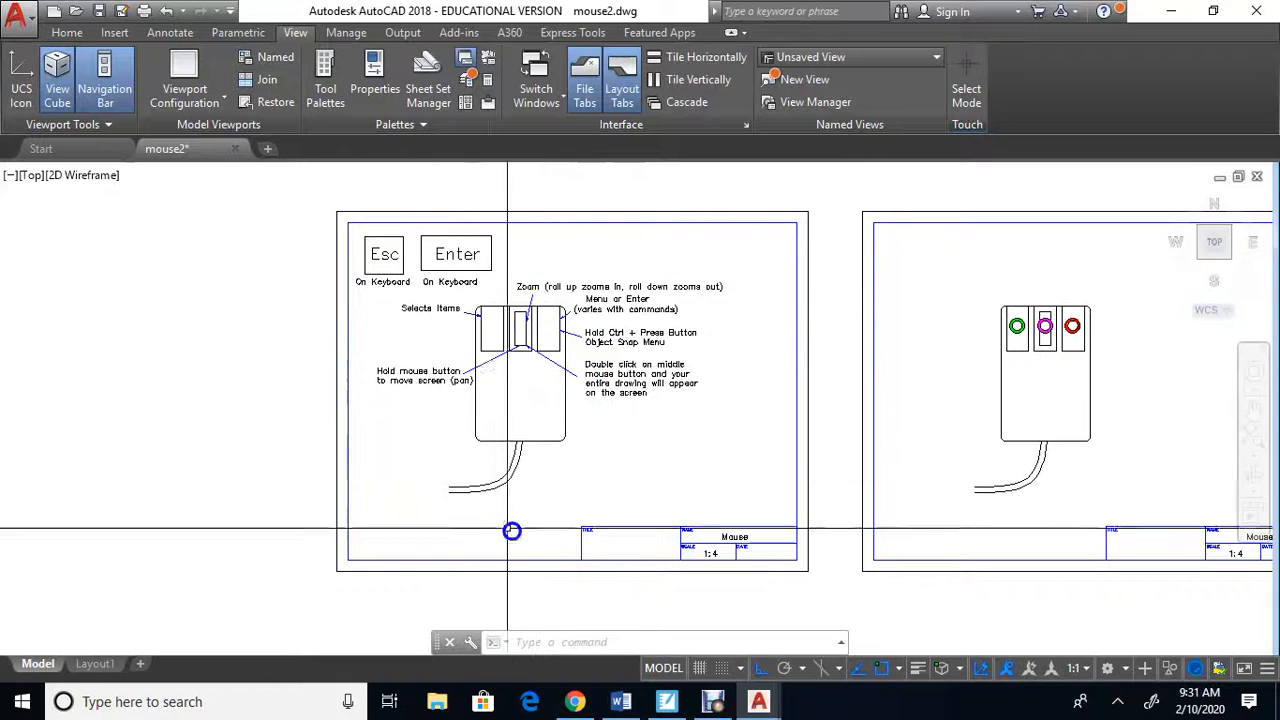
Zoom into the mouse diagram's left button and show the Home ribbon tools
scroll("up", 3)
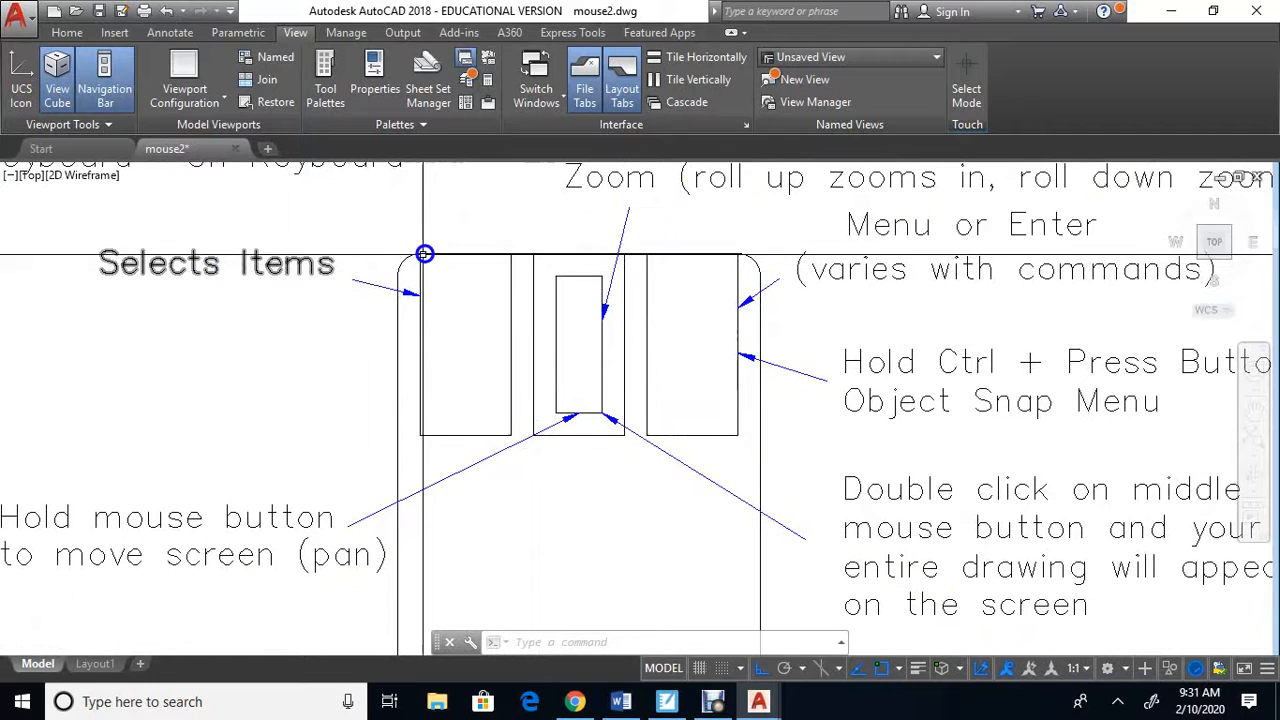
mouse_move(414, 360)
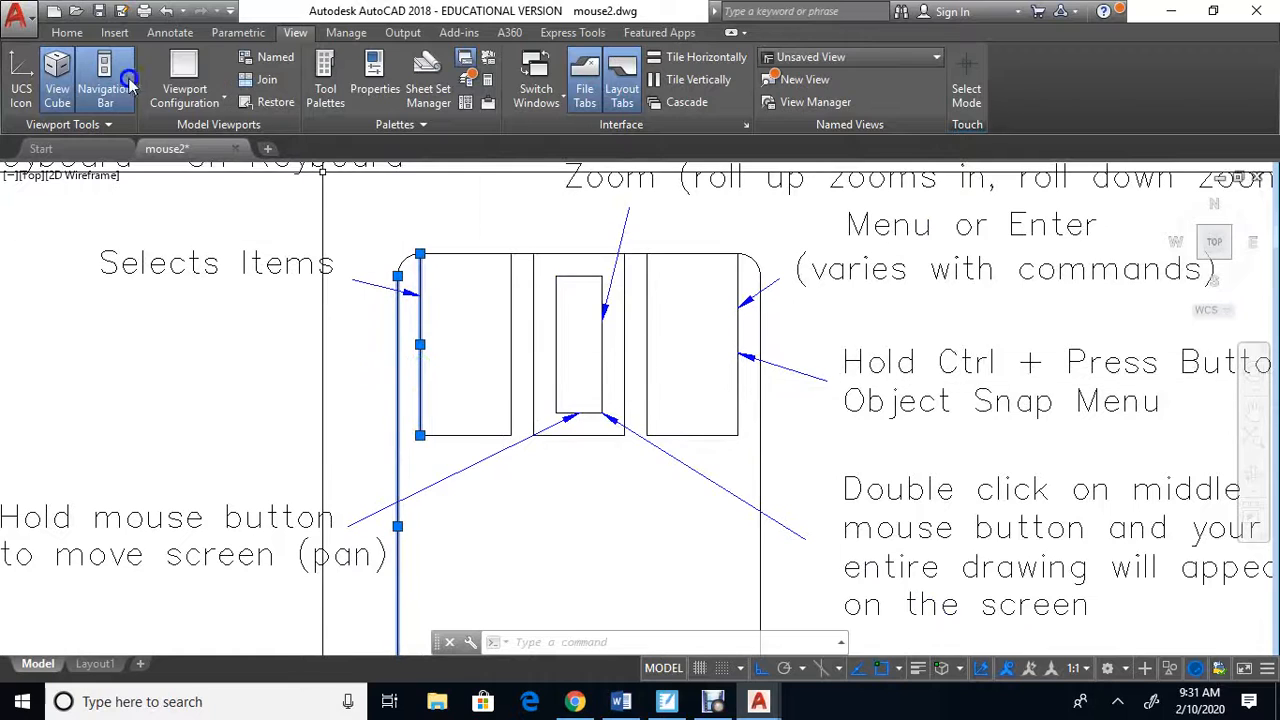
left_click(67, 32)
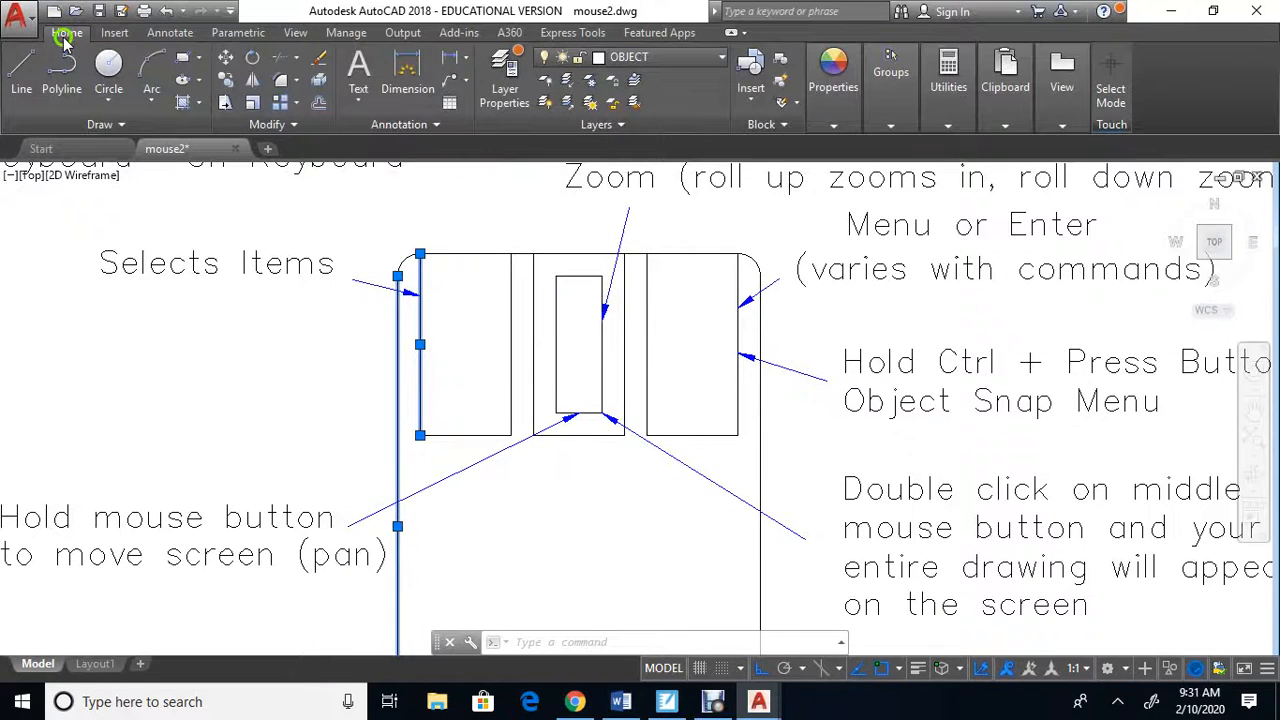
mouse_move(287, 361)
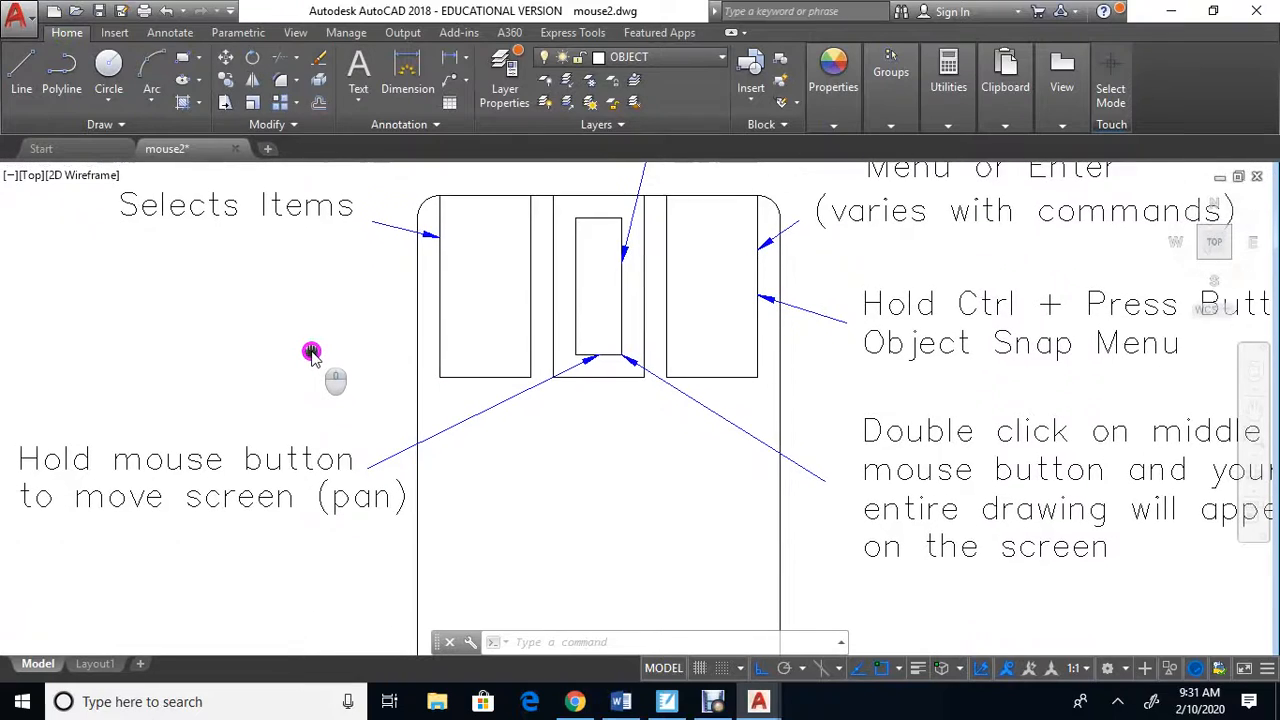
Zoom out until the whole mouse diagram with Esc and Enter labels shows
scroll("up", 3)
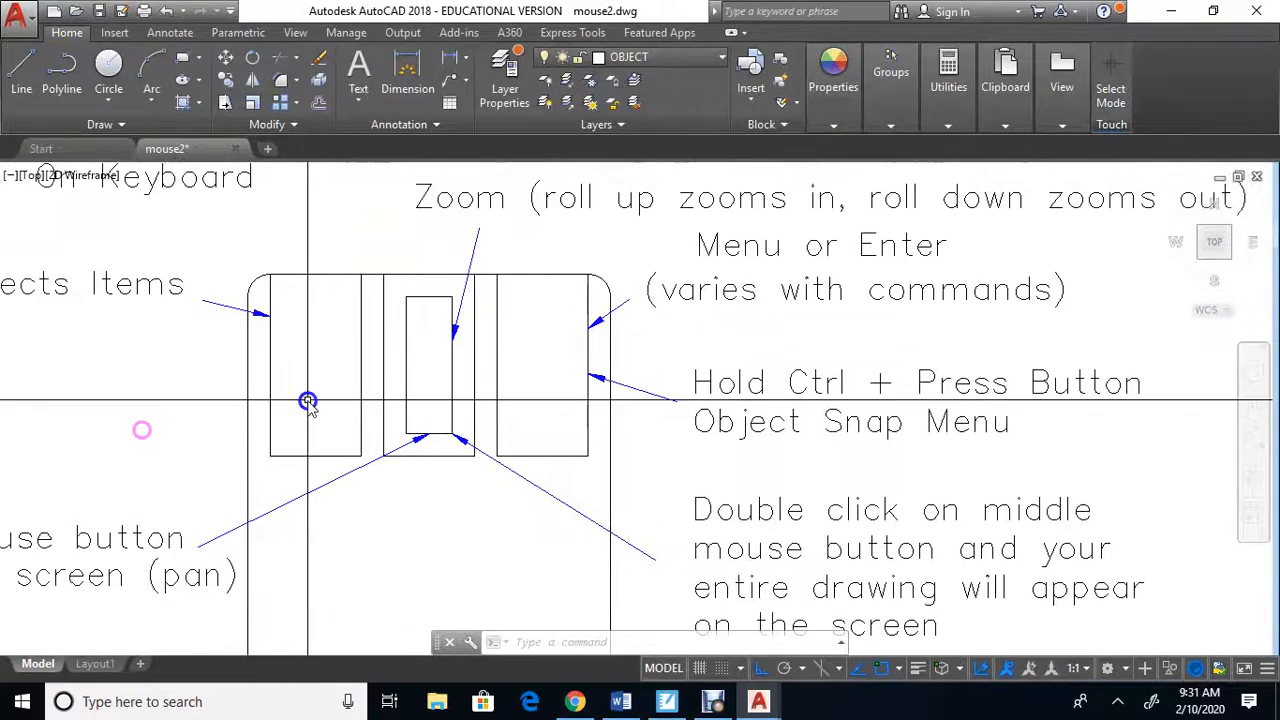
scroll("down", 3)
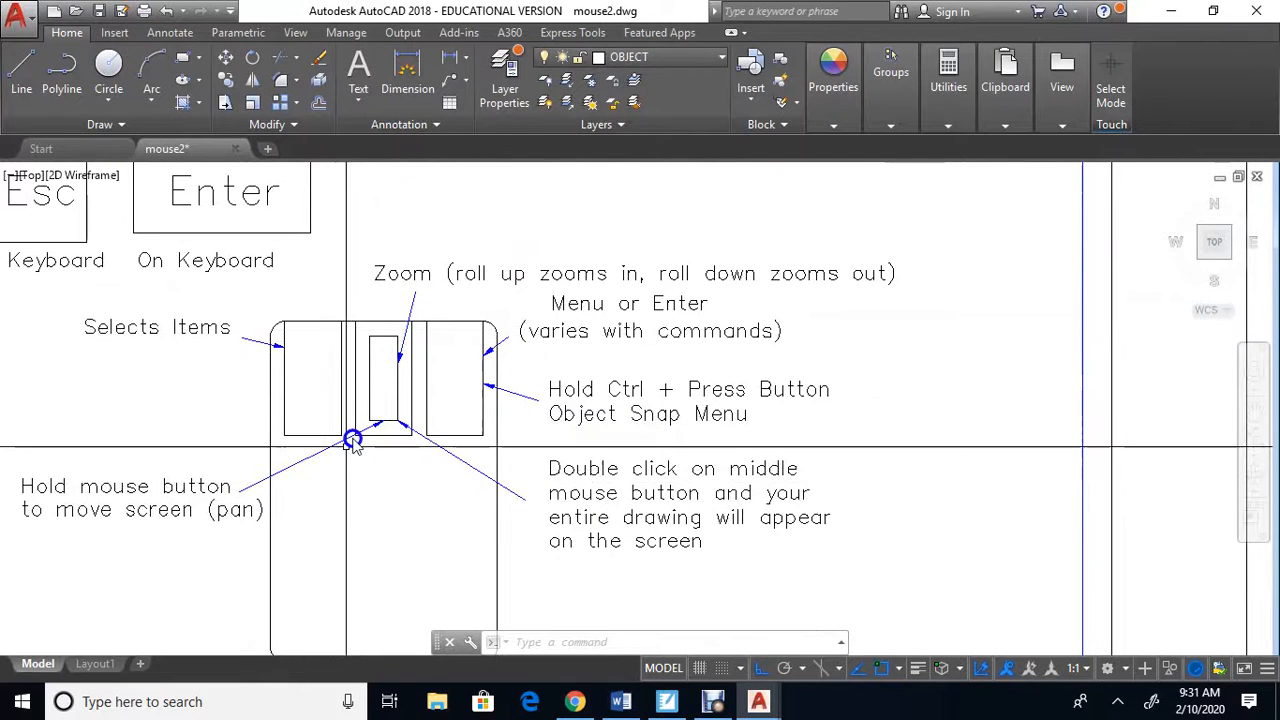
mouse_move(412, 362)
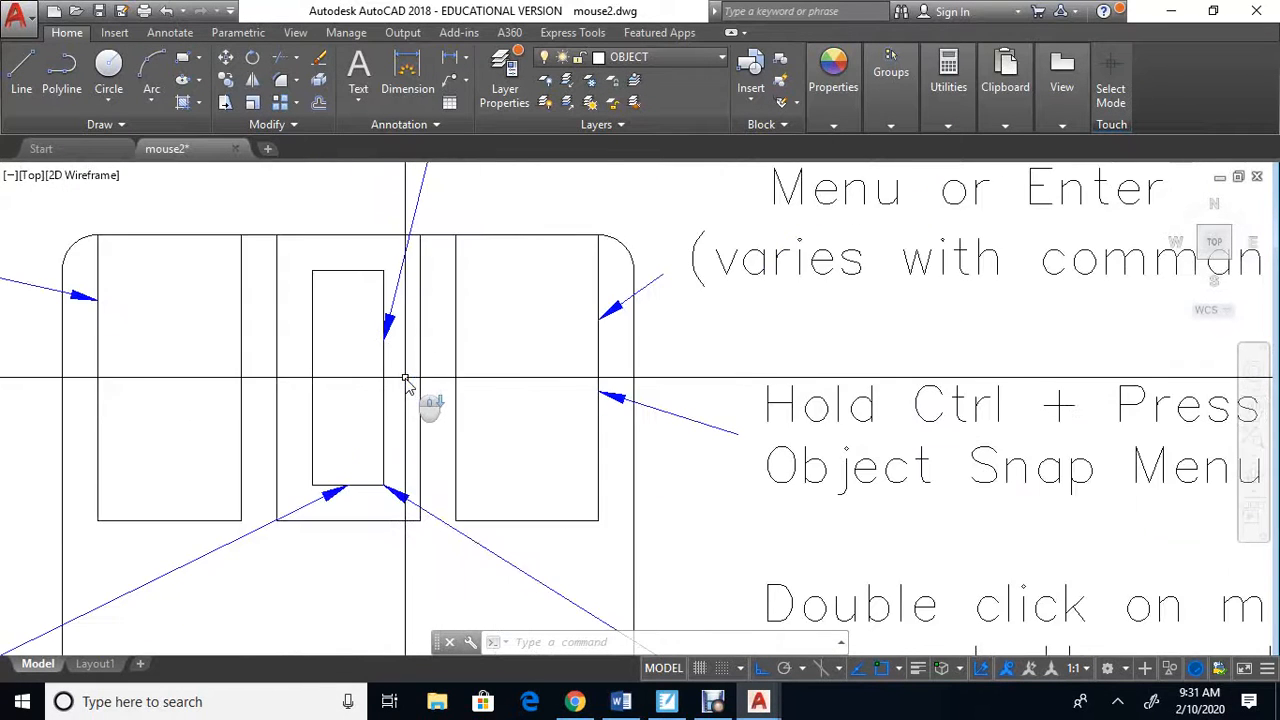
scroll("down", 3)
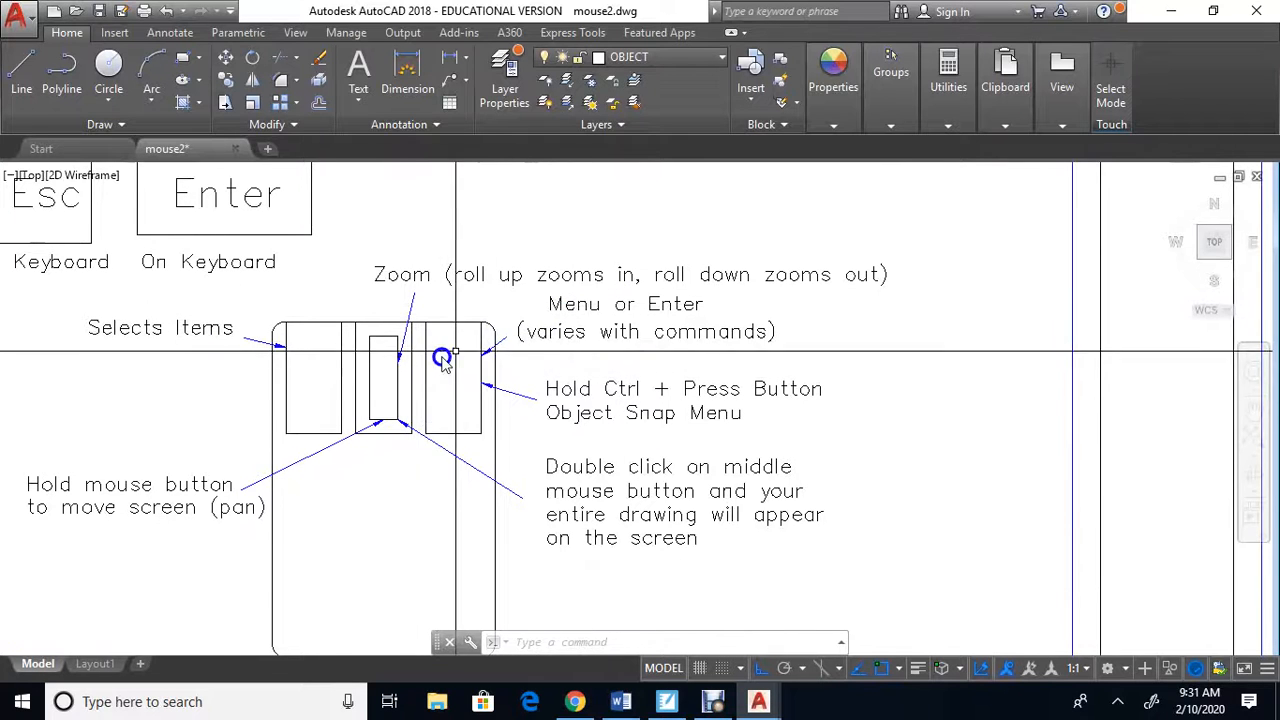
mouse_move(247, 510)
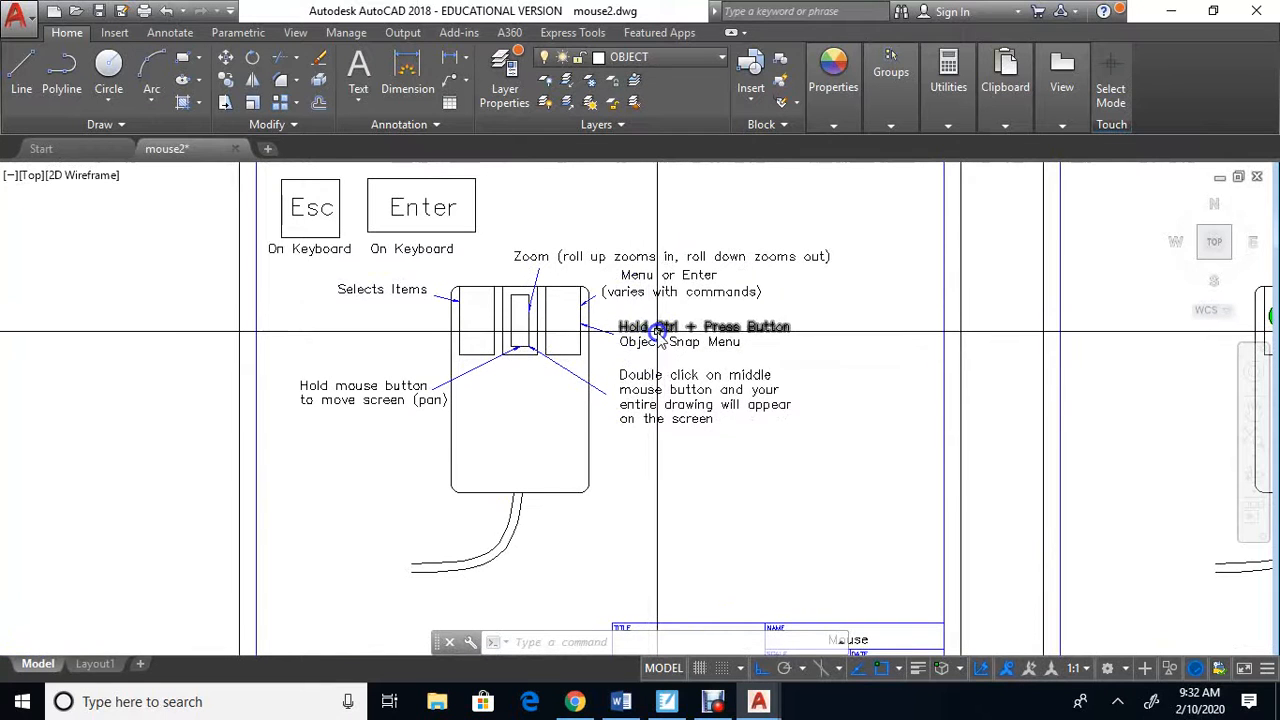
Zoom extents with the middle button, then zoom into the right button's Object Snap note
scroll("up", 3)
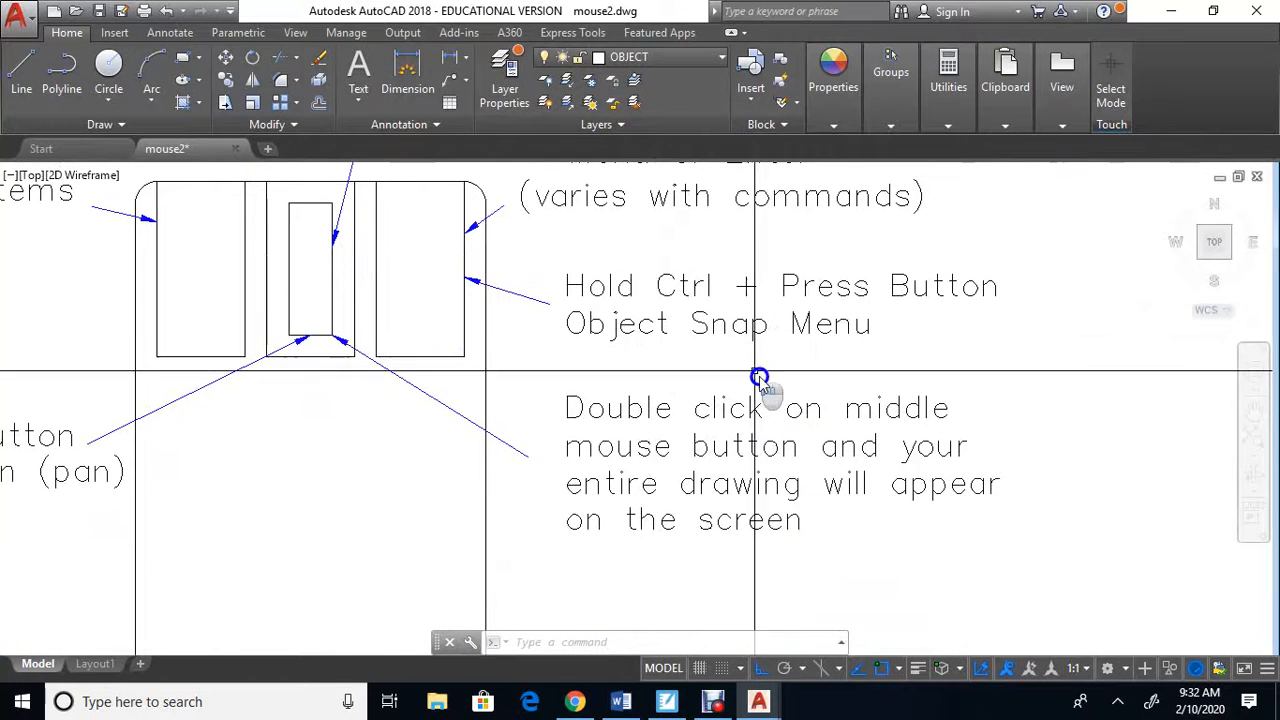
mouse_move(765, 345)
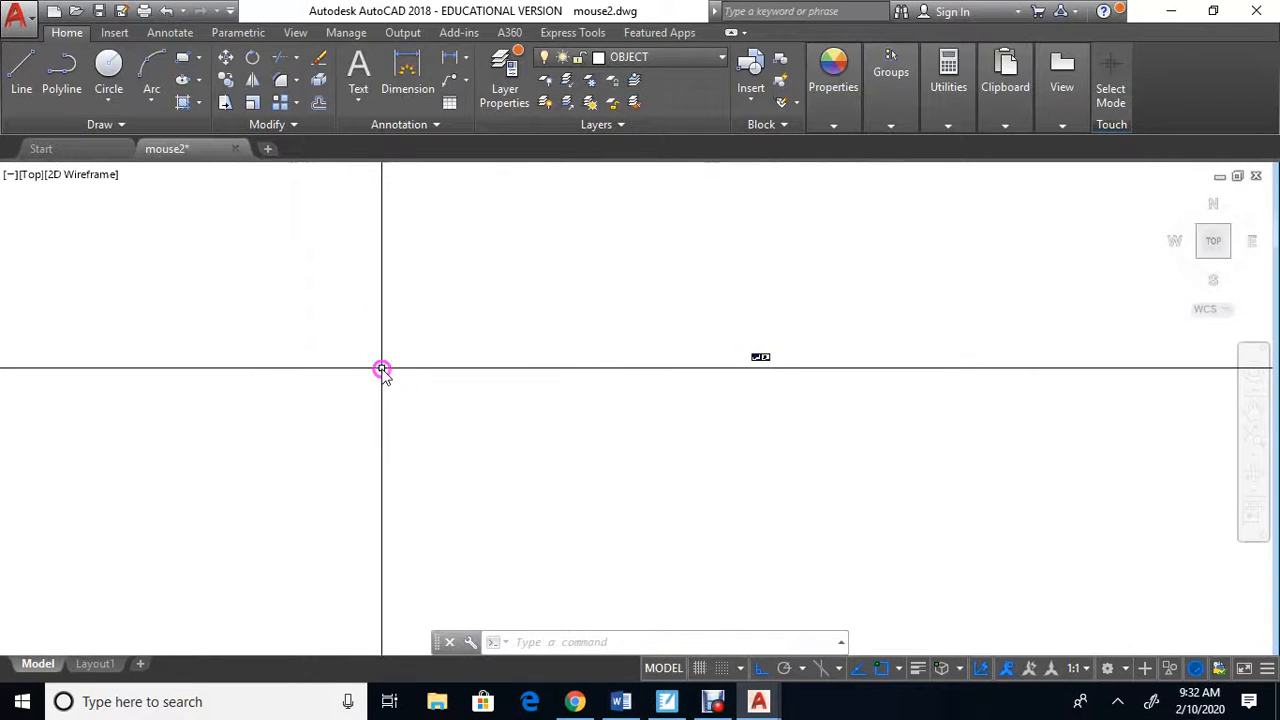
middle_click(383, 370)
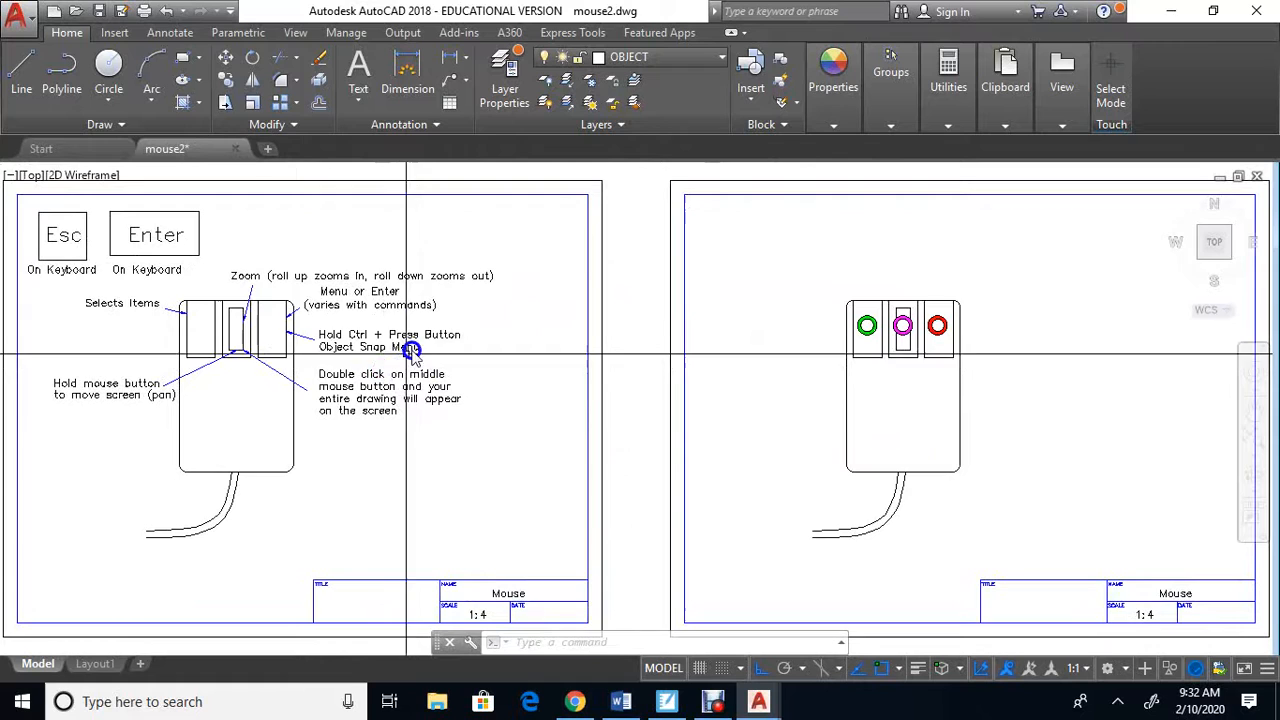
mouse_move(282, 372)
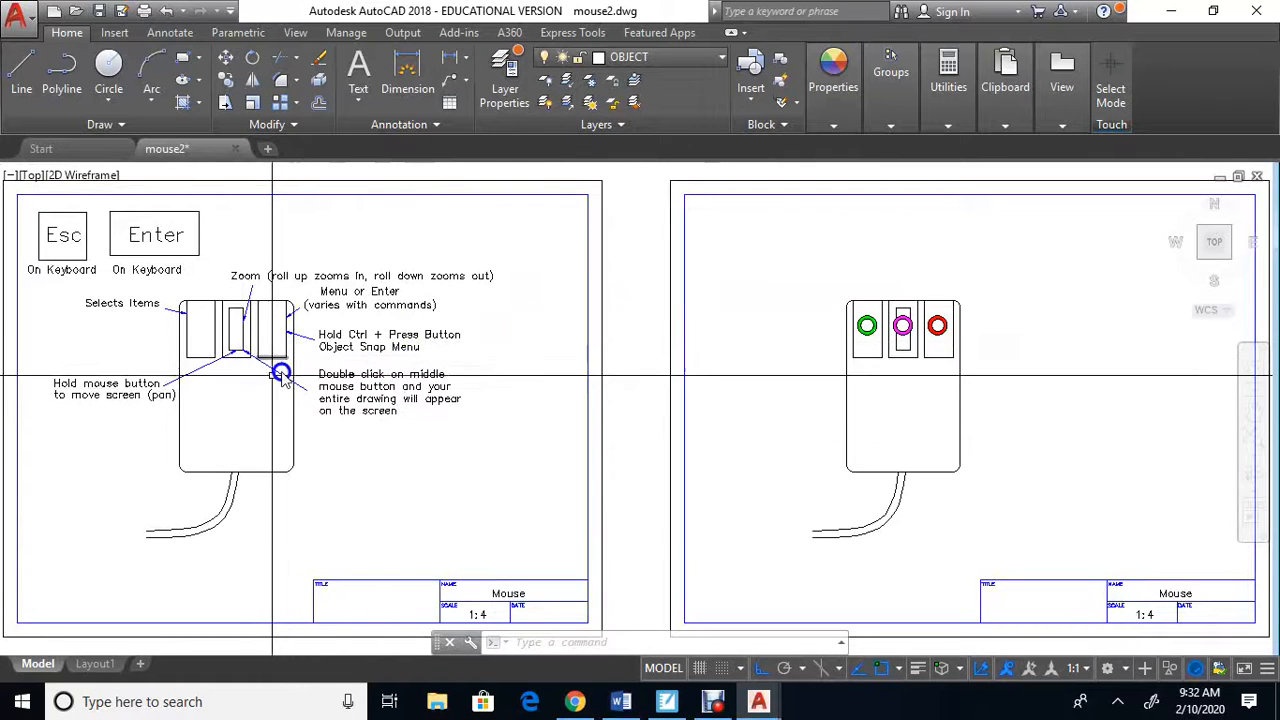
scroll("up", 3)
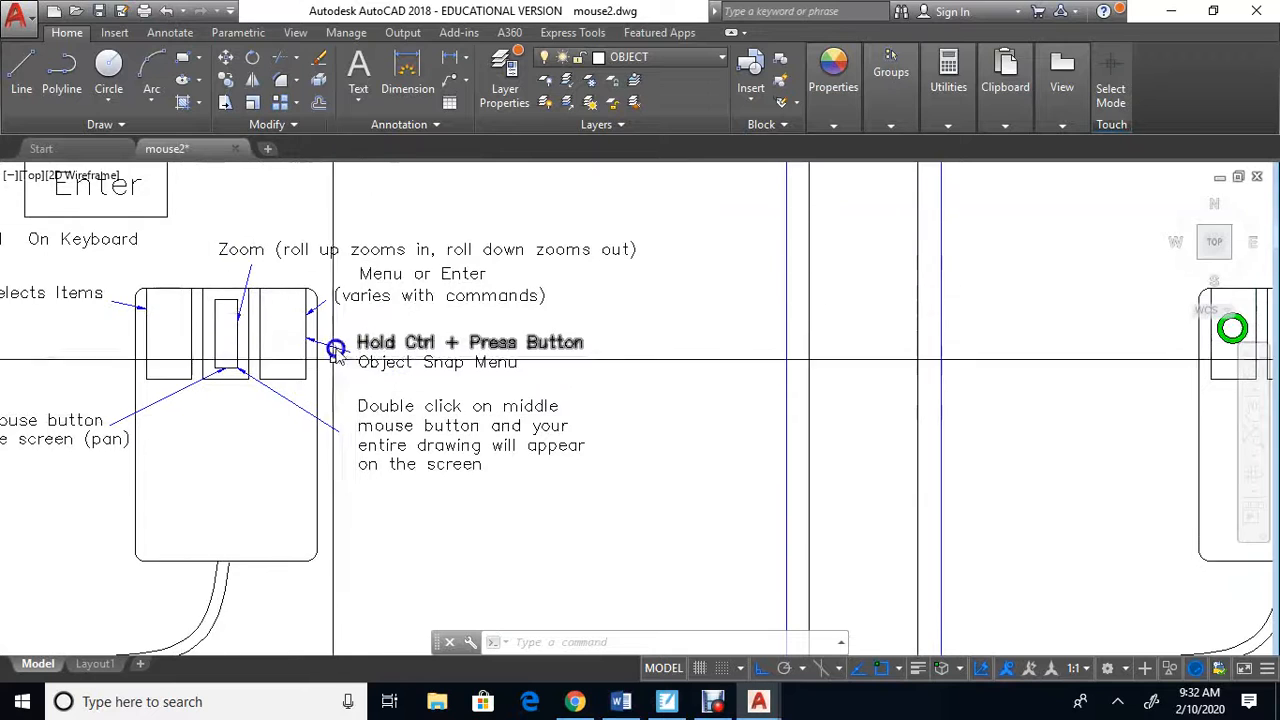
scroll("up", 3)
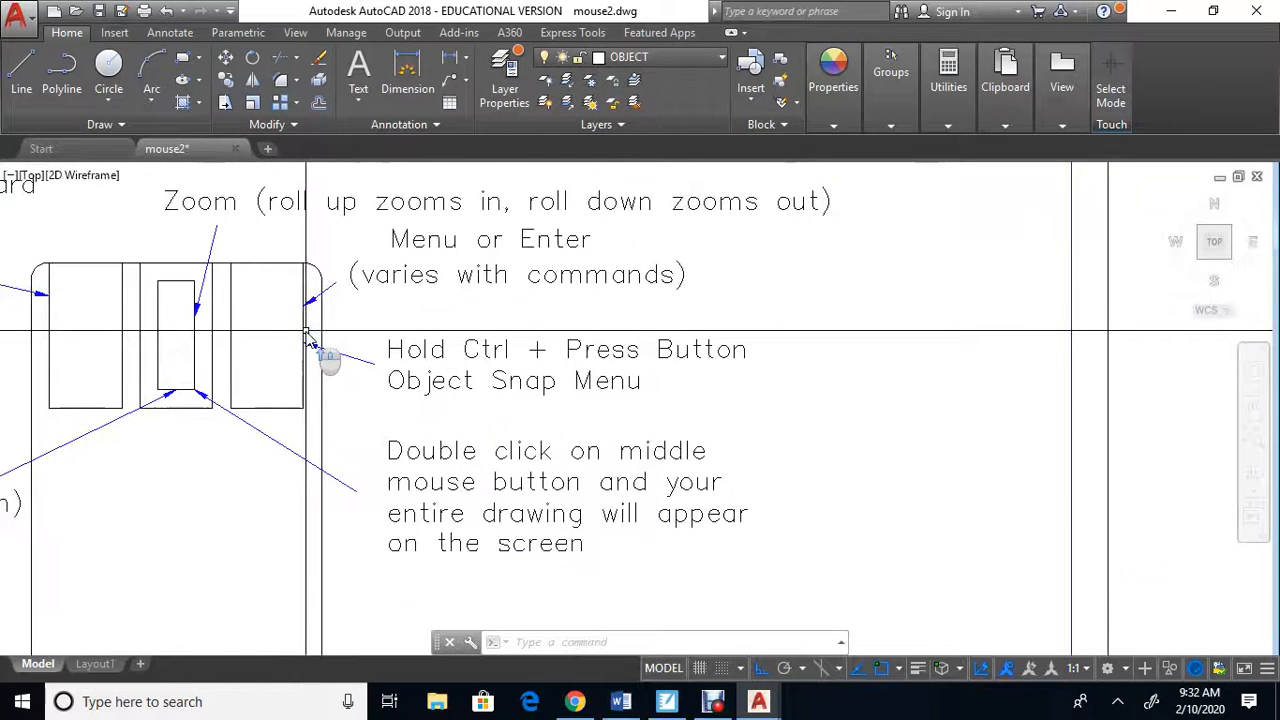
mouse_move(287, 344)
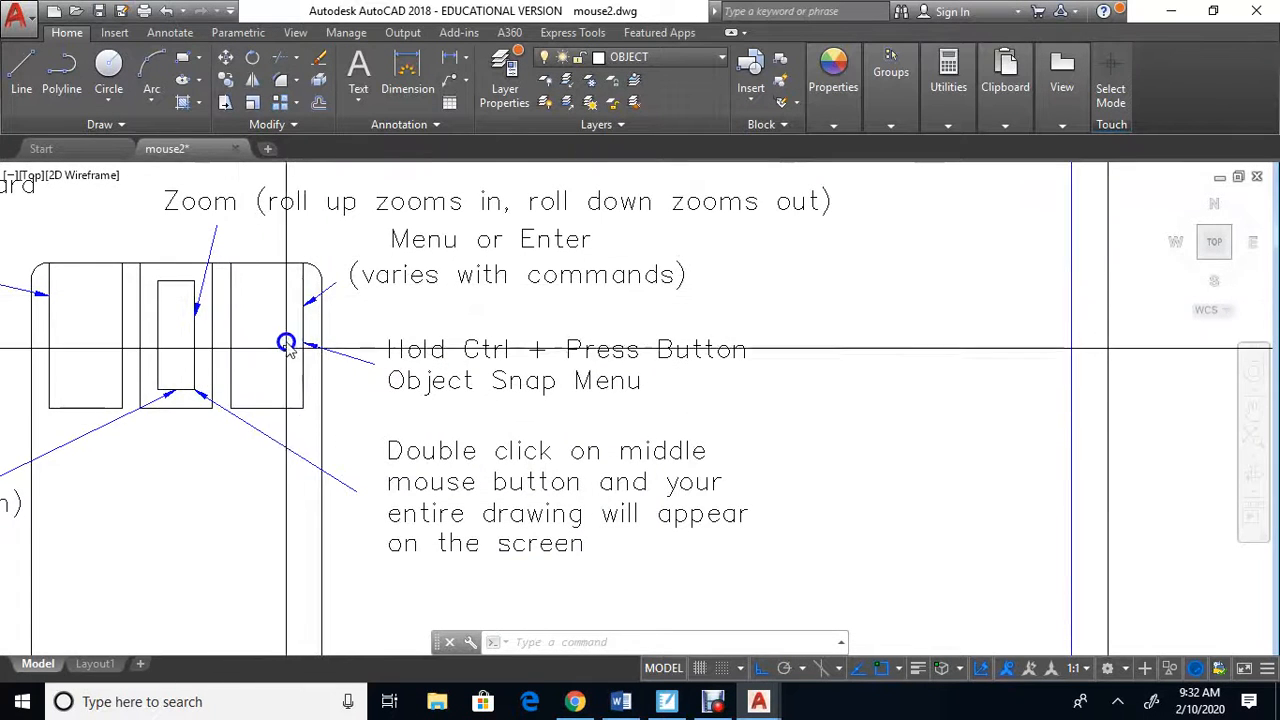
mouse_move(470, 322)
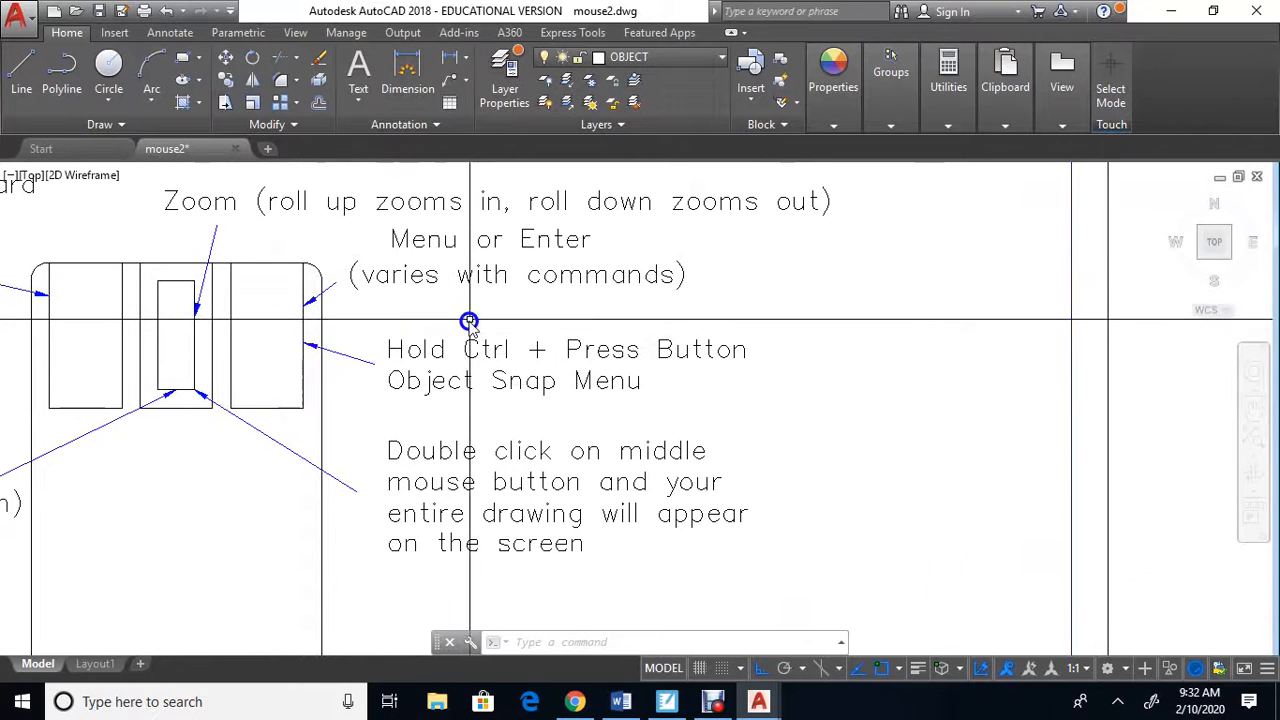
right_click(470, 320)
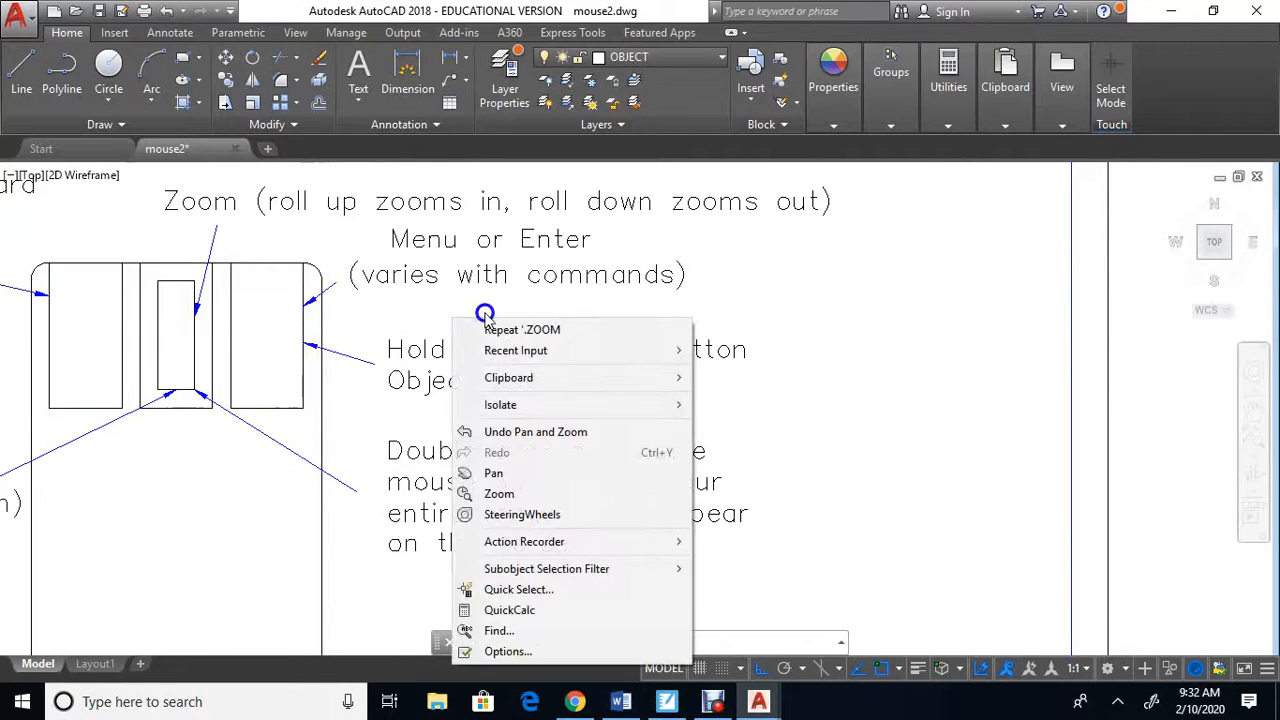
mouse_move(435, 371)
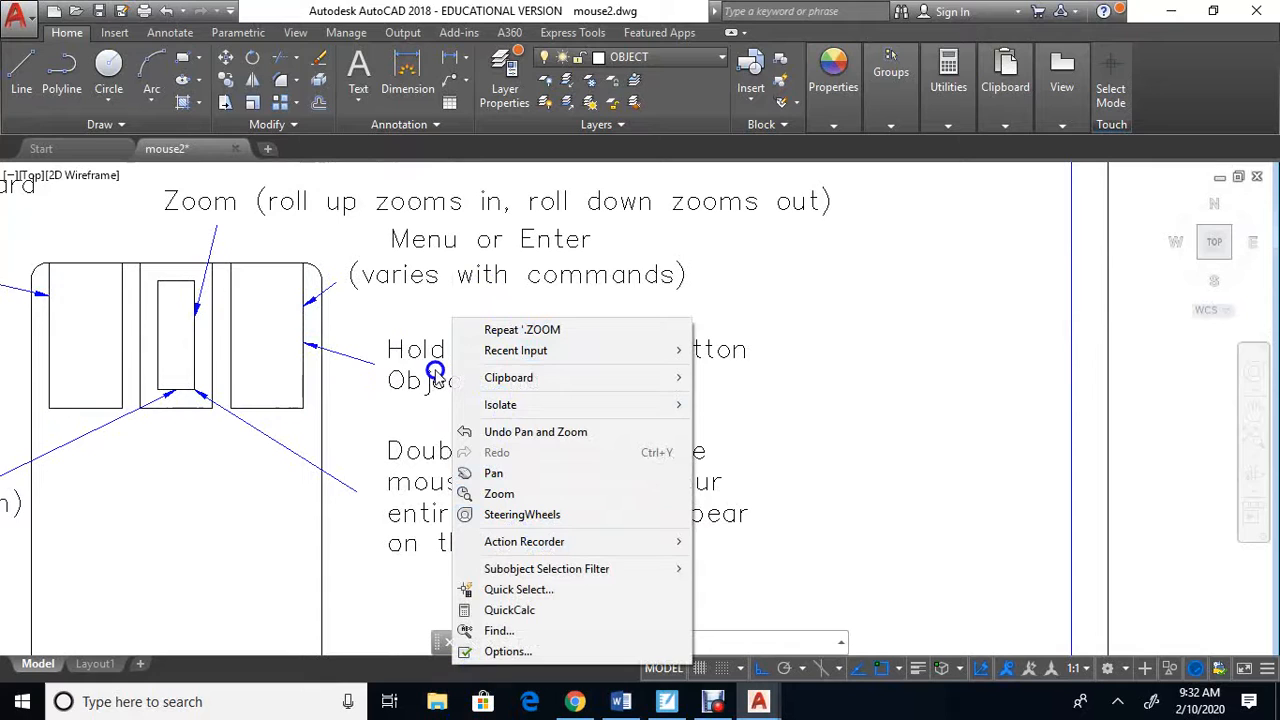
mouse_move(405, 308)
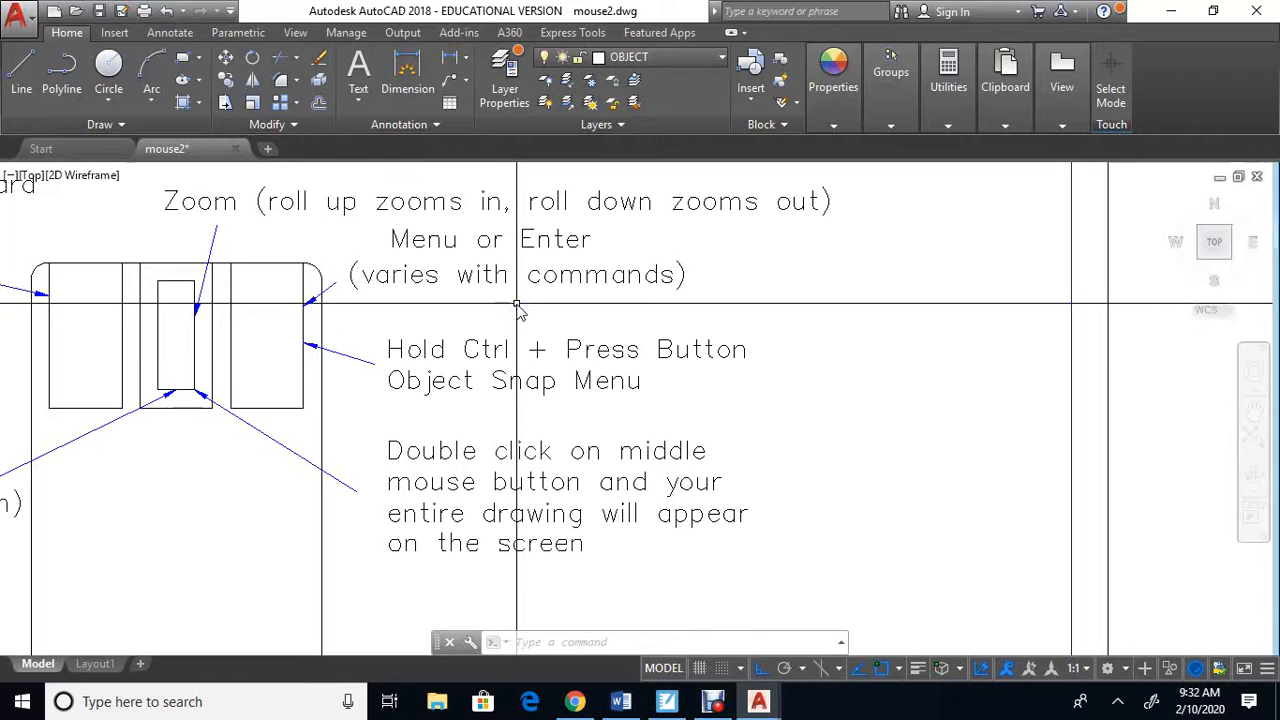
right_click(513, 304)
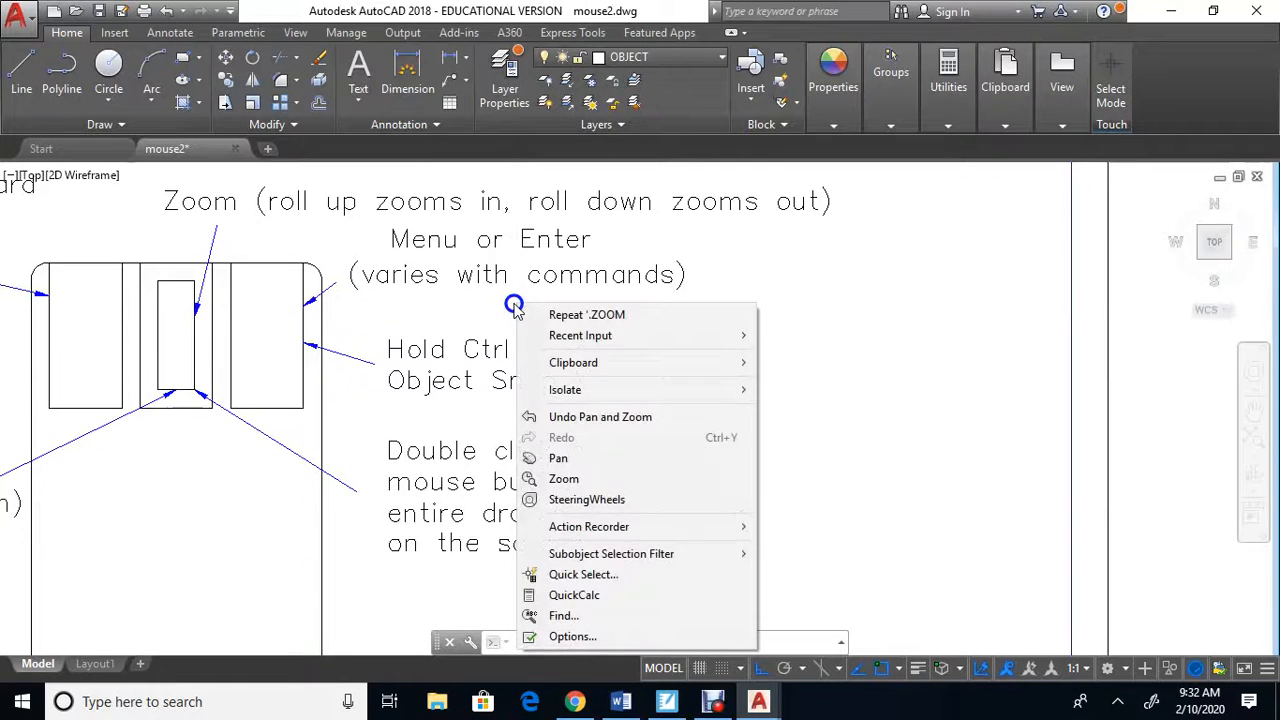
mouse_move(505, 312)
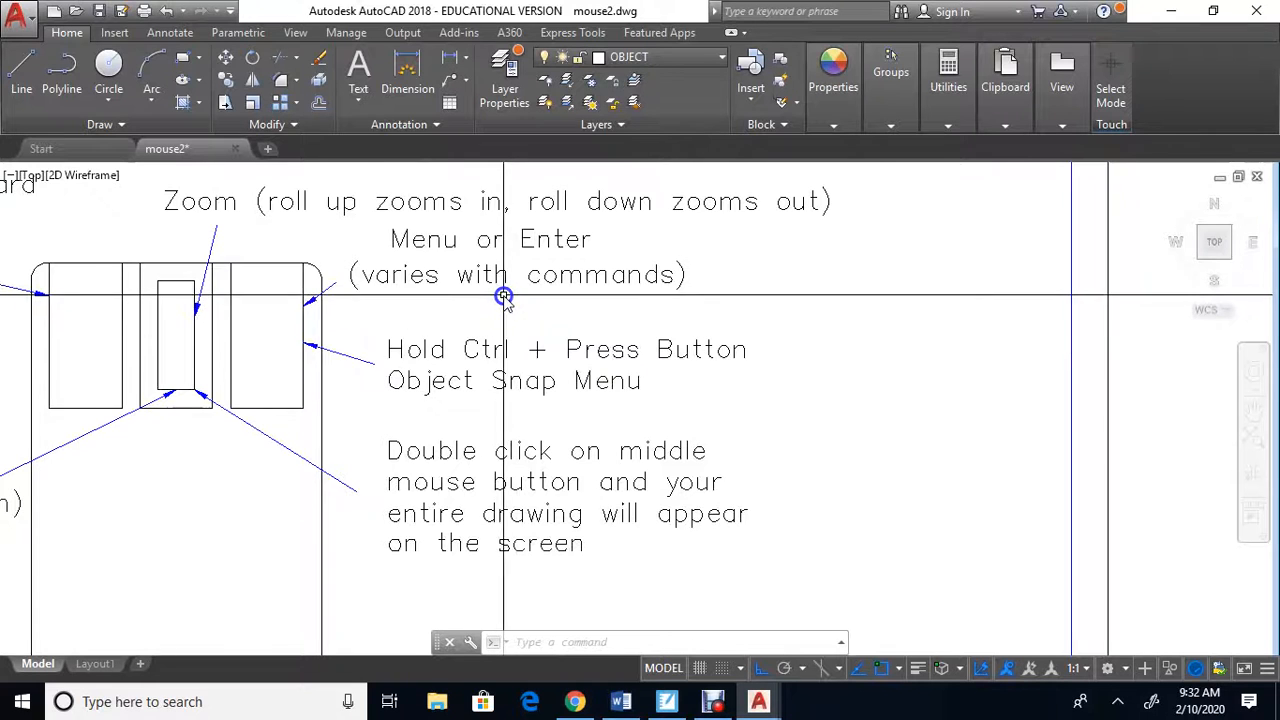
scroll("down", 3)
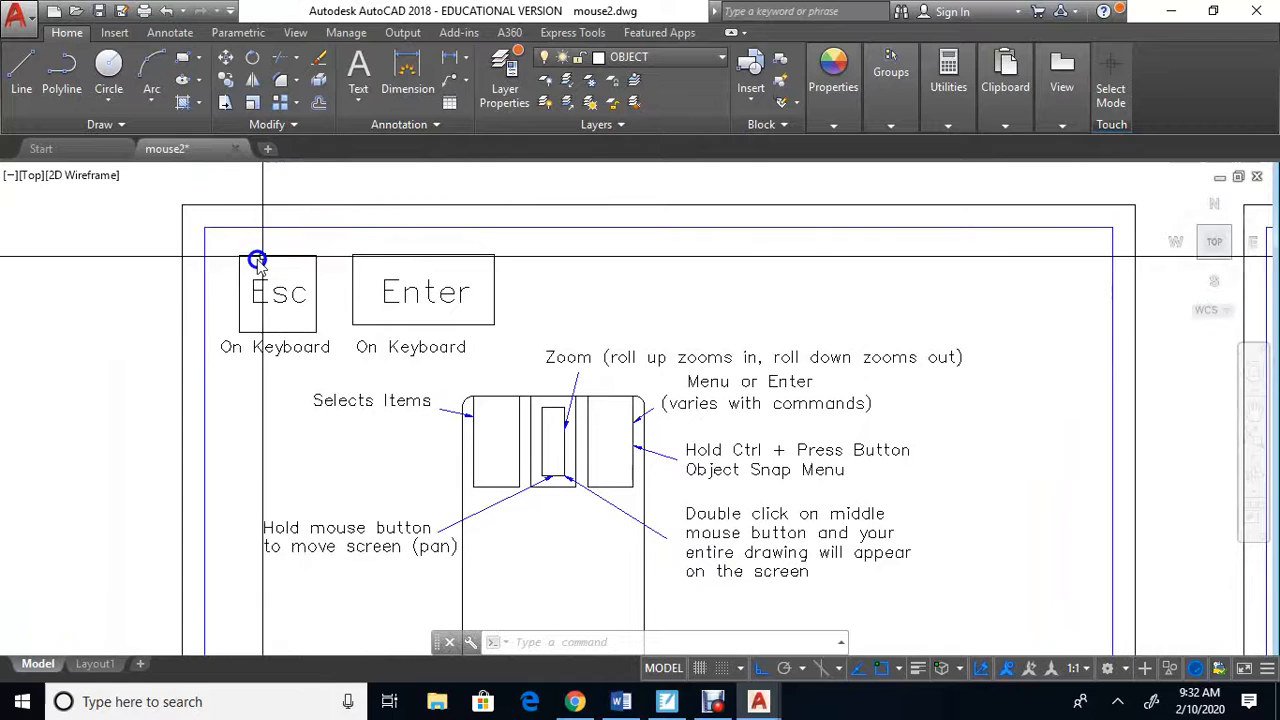
mouse_move(390, 378)
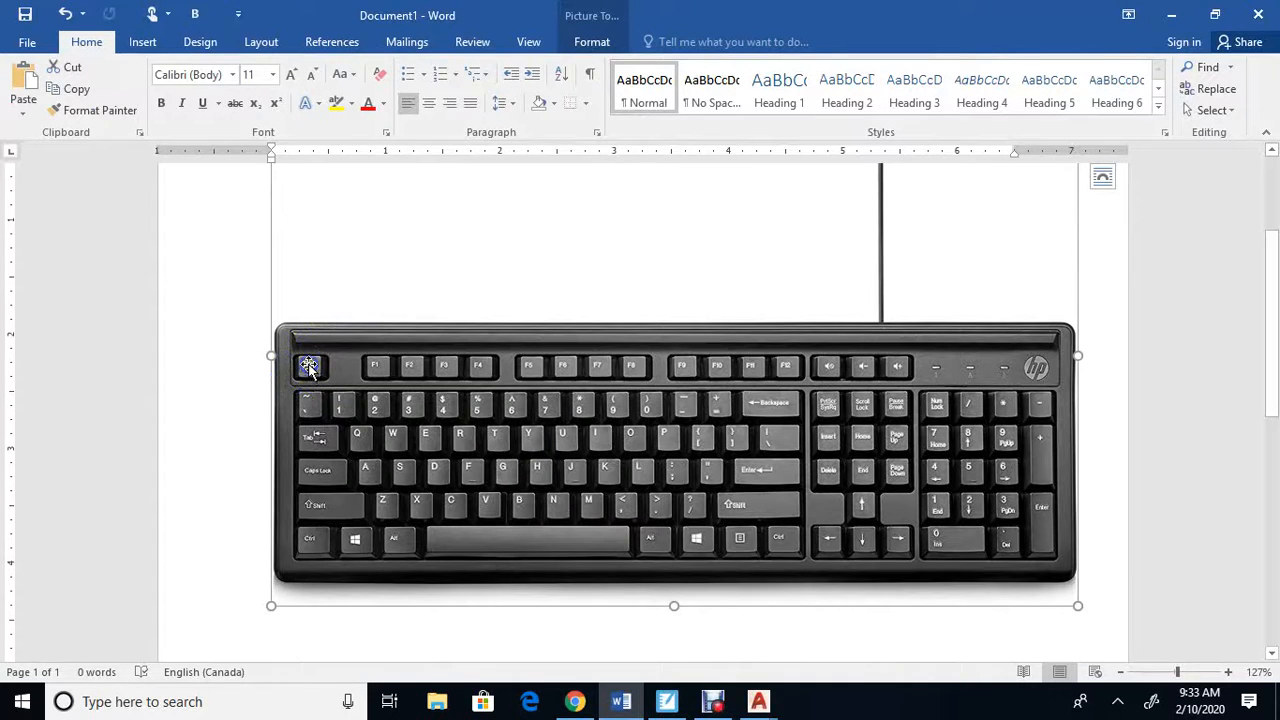
mouse_move(710, 432)
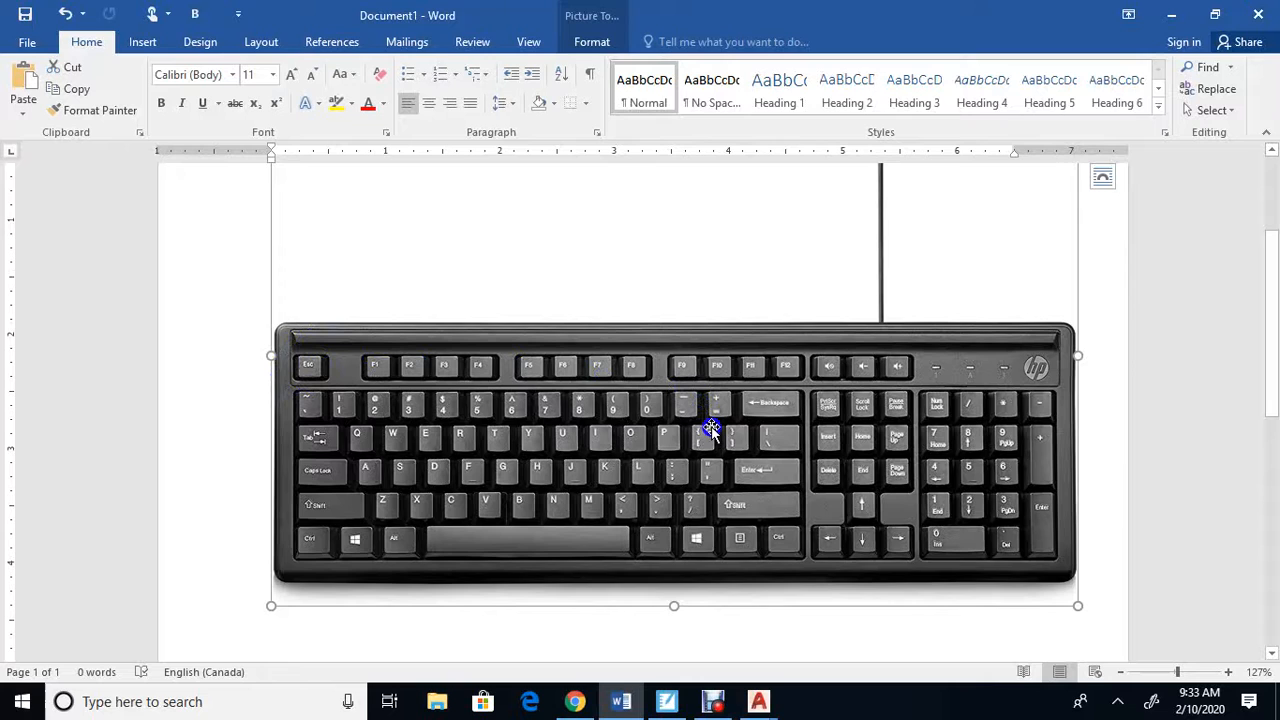
mouse_move(787, 470)
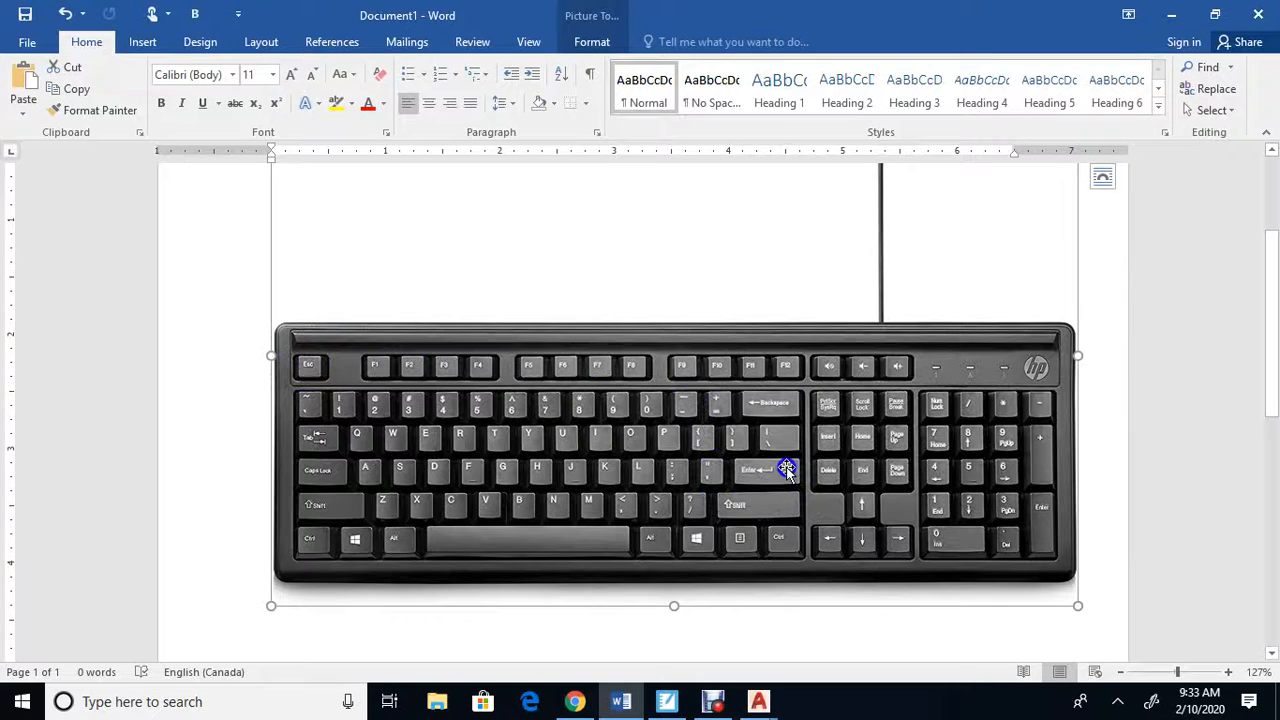
mouse_move(783, 438)
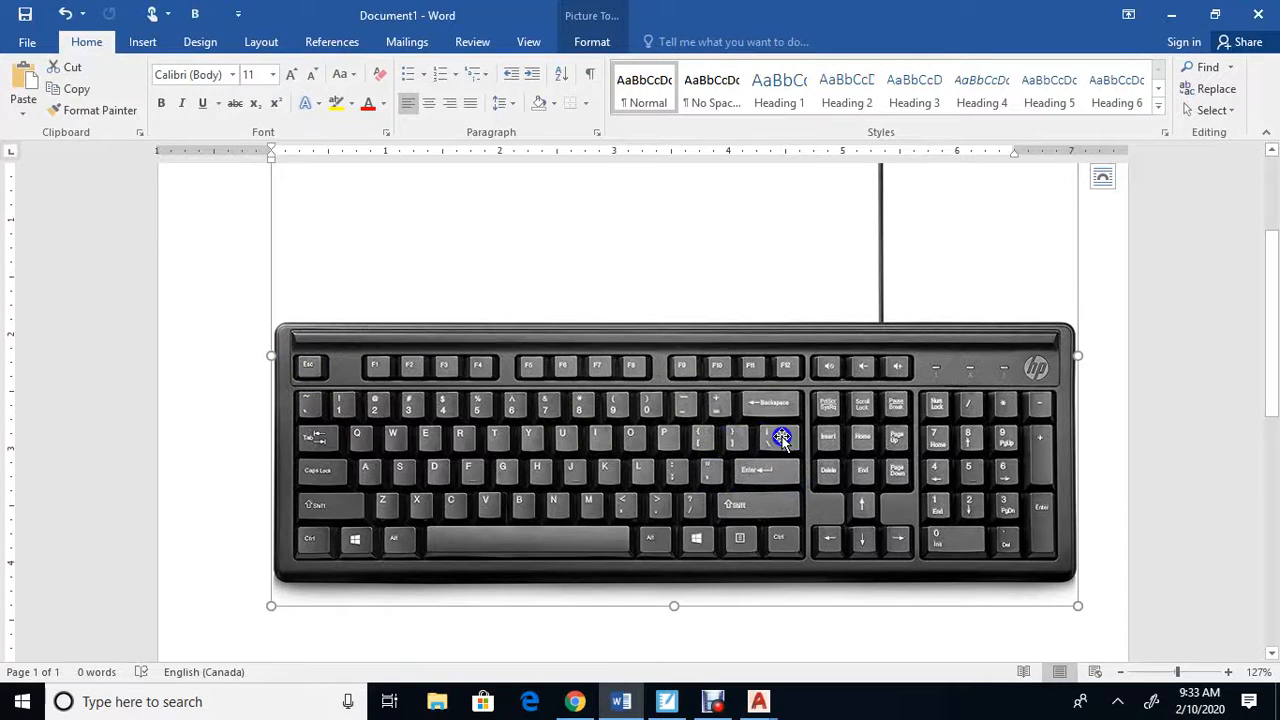
mouse_move(807, 471)
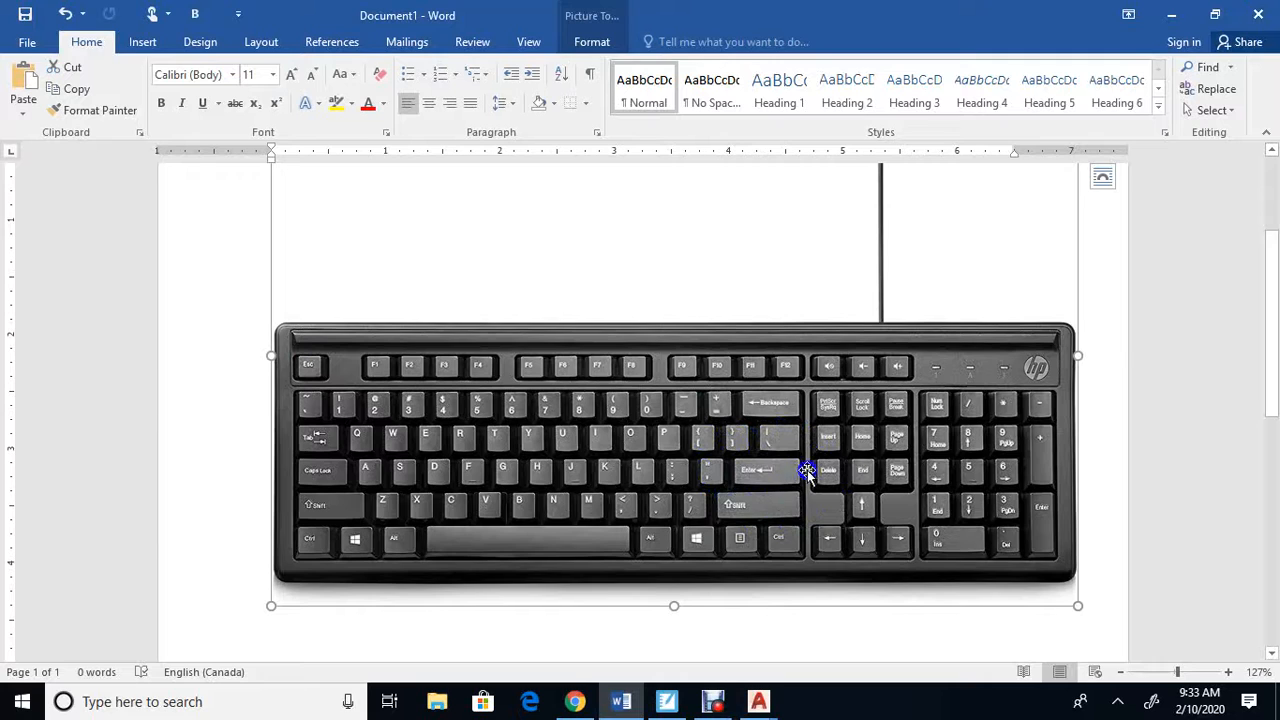
mouse_move(960, 383)
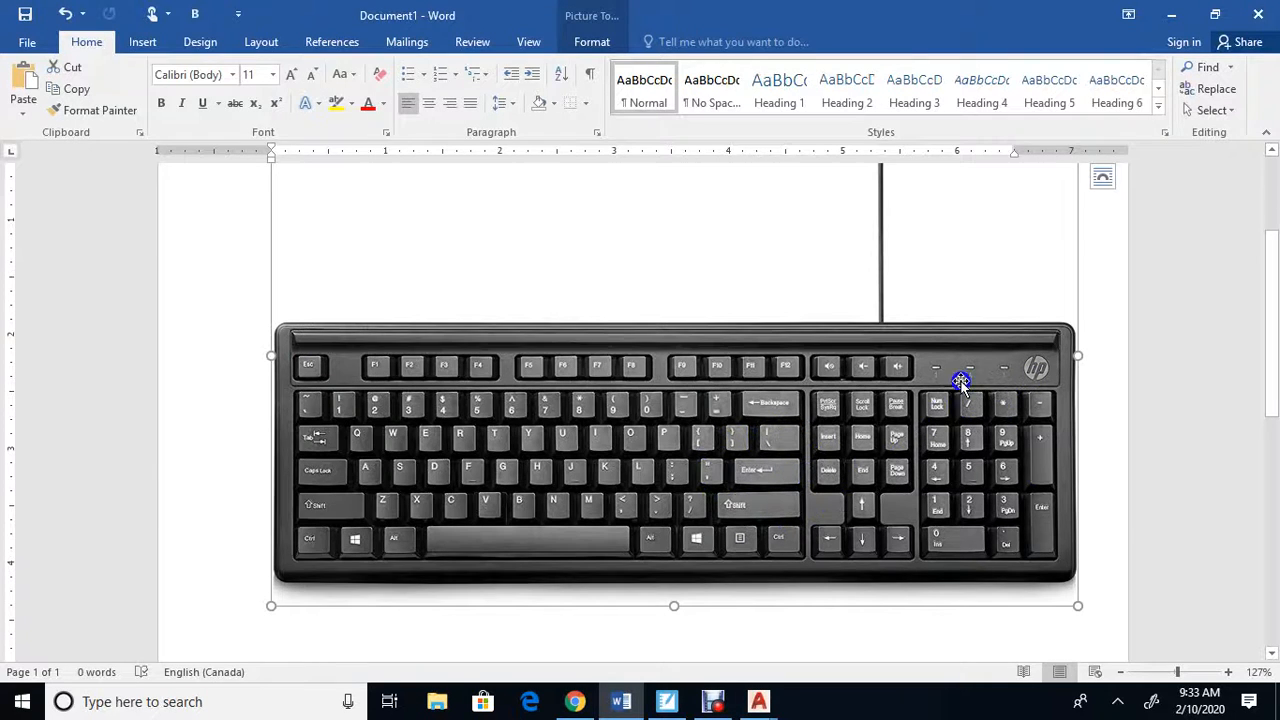
mouse_move(895, 562)
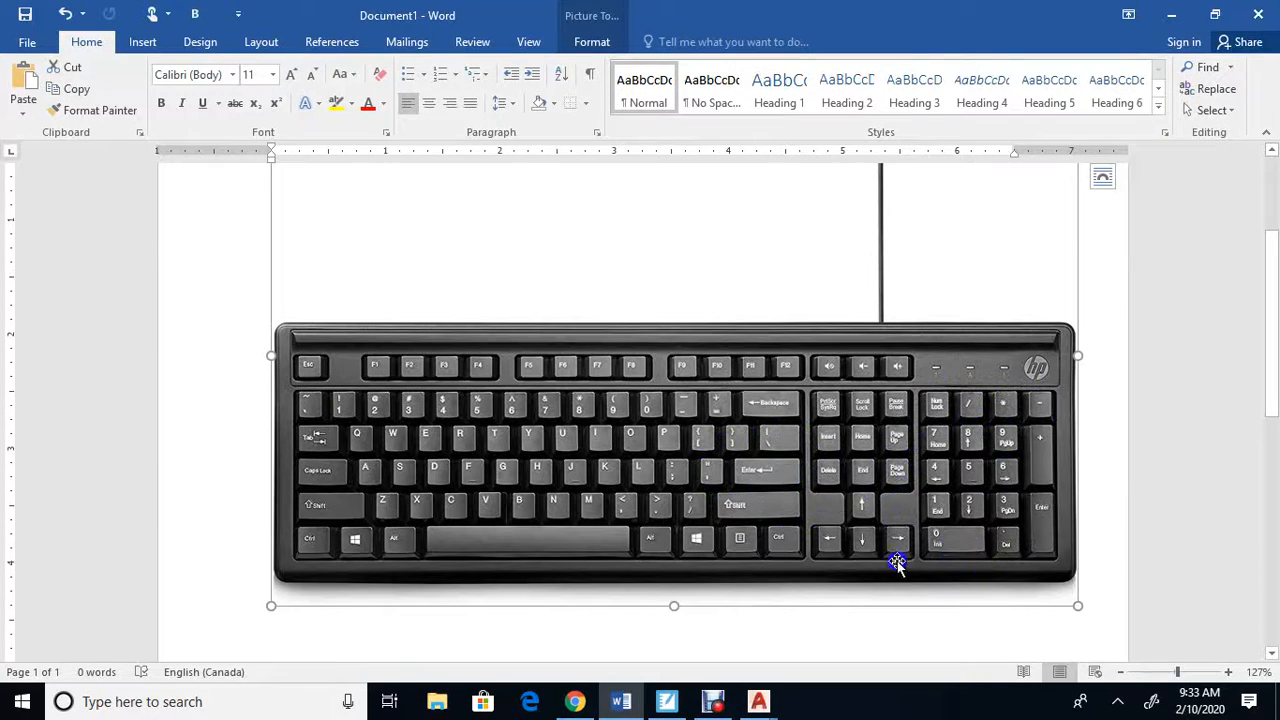